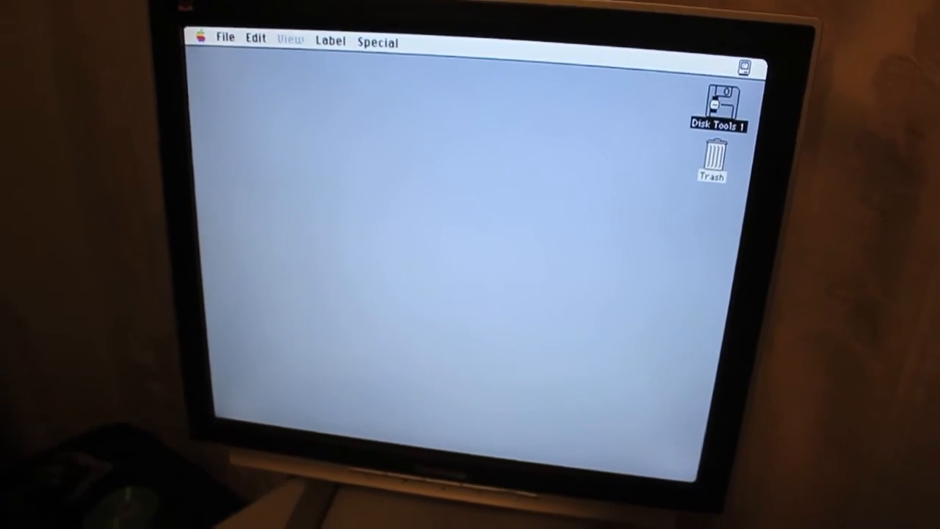
# Open the Disk Tools 1 floppy and launch Drive Setup Lite from it.
pyautogui.doubleClick(717, 103)
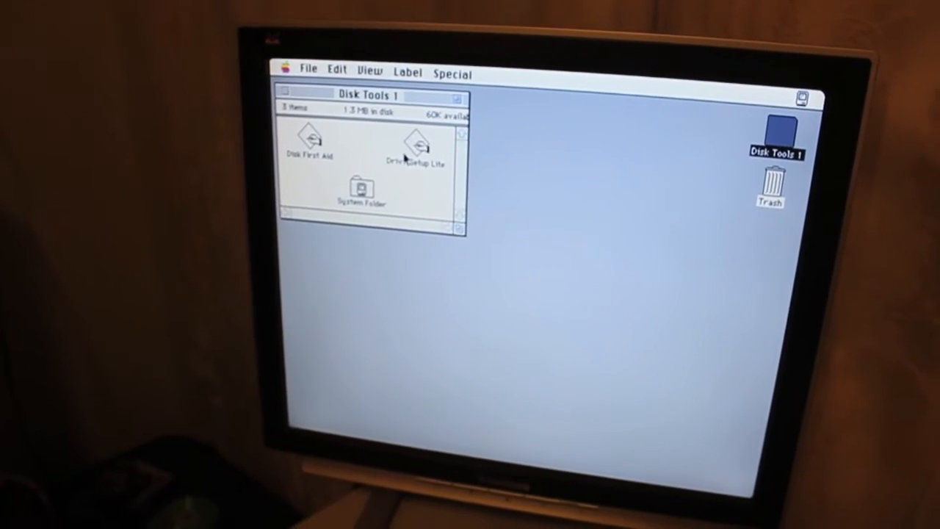
pyautogui.click(417, 144)
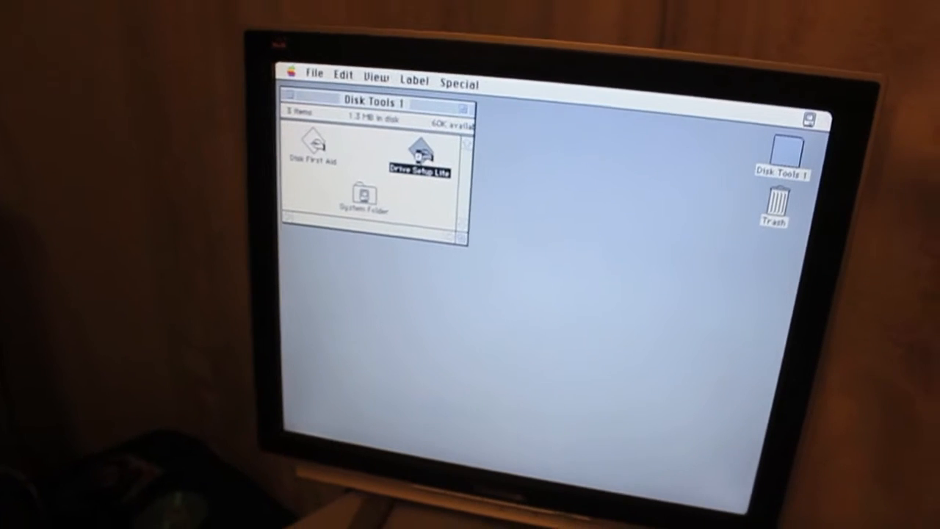
pyautogui.doubleClick(417, 150)
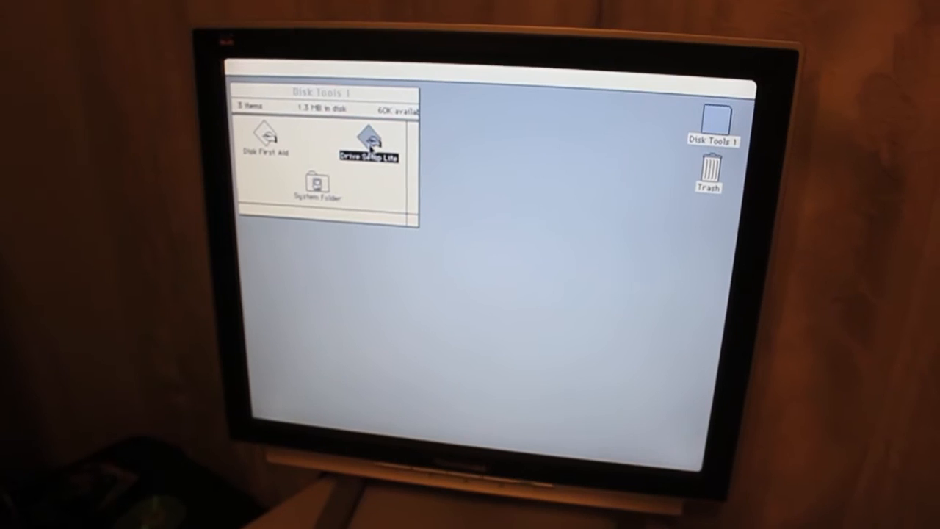
pyautogui.doubleClick(370, 144)
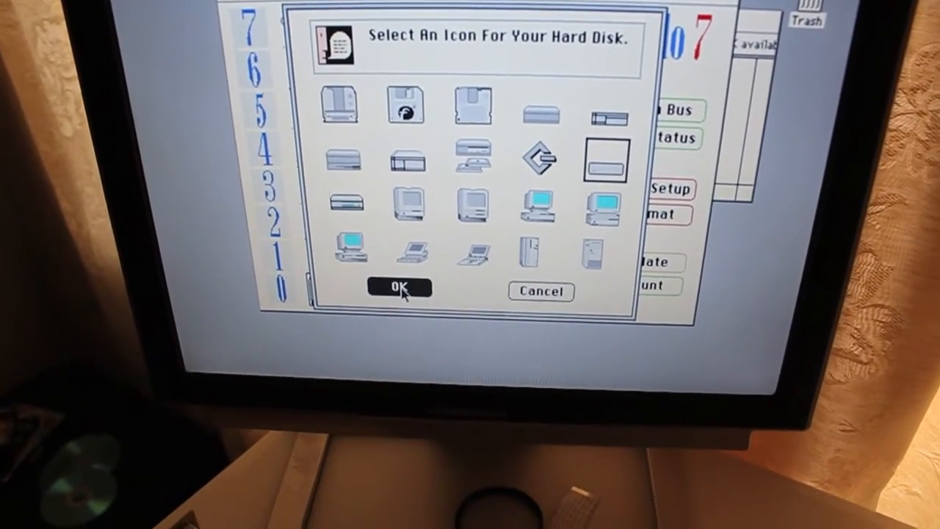
# Confirm the disk icon, then attempt Format twice, dismissing each Format Failed alert.
pyautogui.click(398, 287)
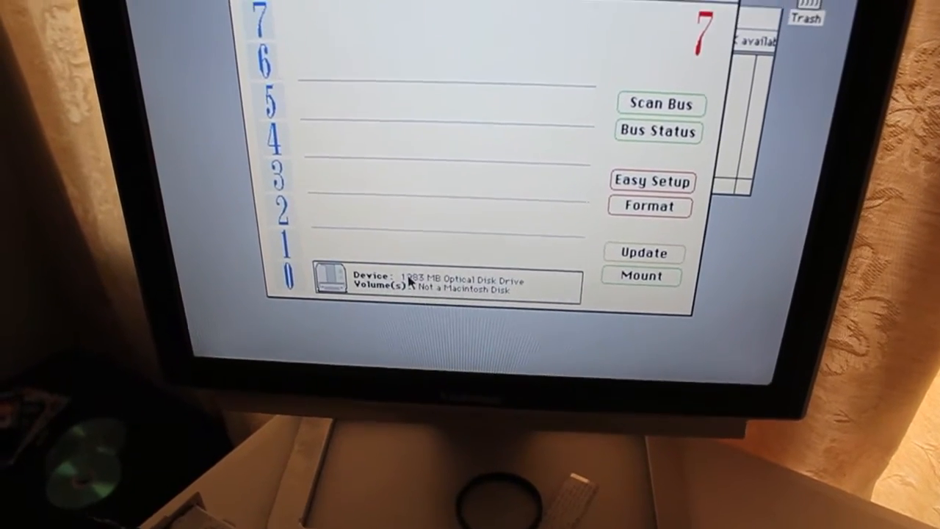
pyautogui.click(649, 206)
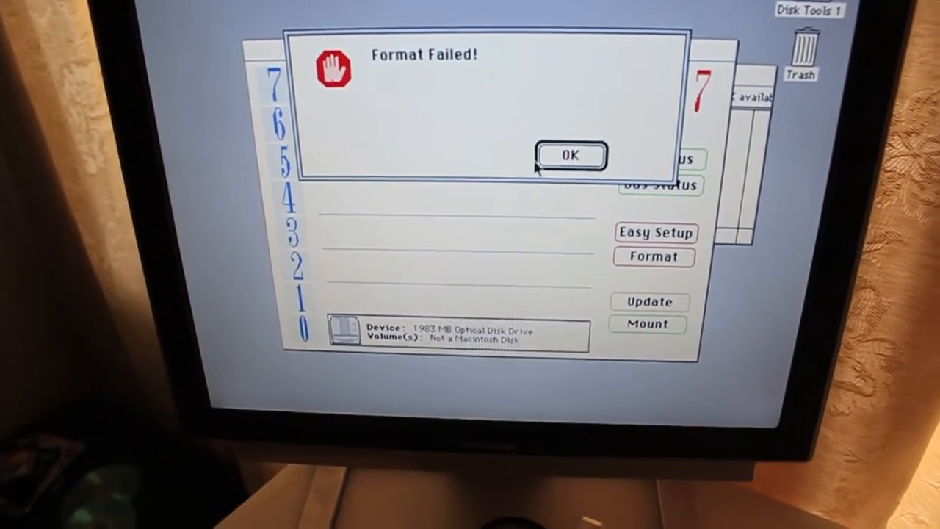
pyautogui.click(572, 156)
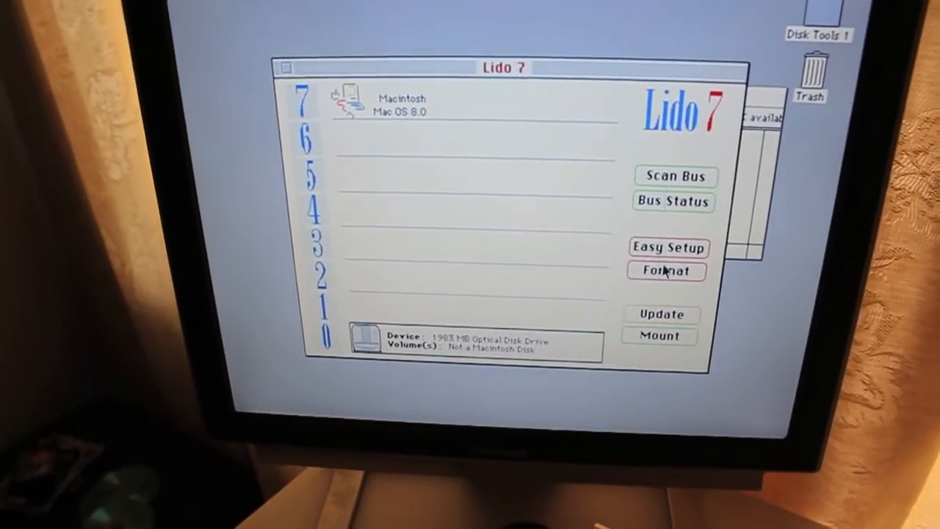
pyautogui.click(667, 271)
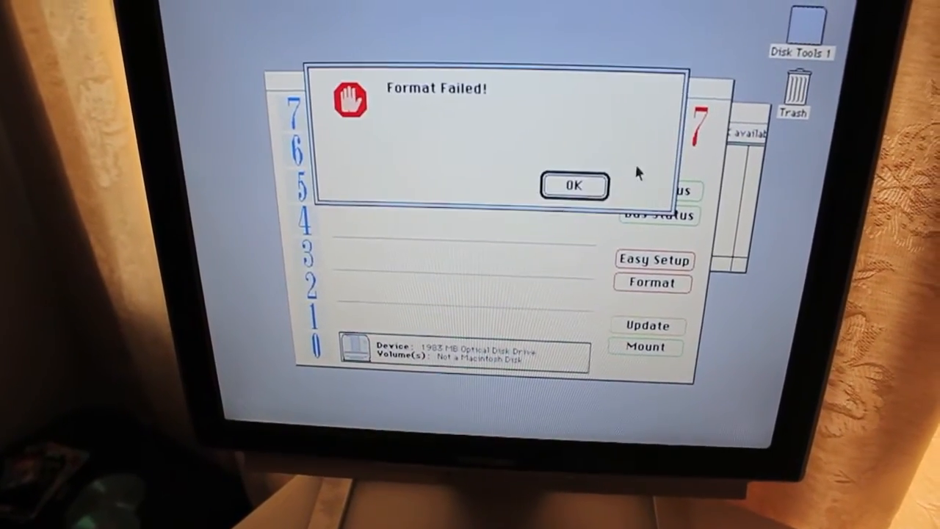
pyautogui.click(573, 185)
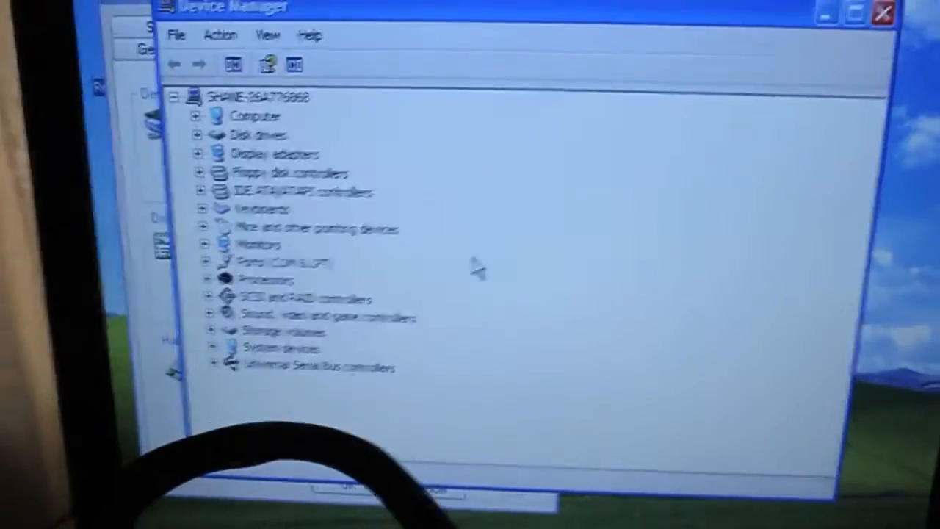
# Select an entry in the Windows XP device list.
pyautogui.click(278, 175)
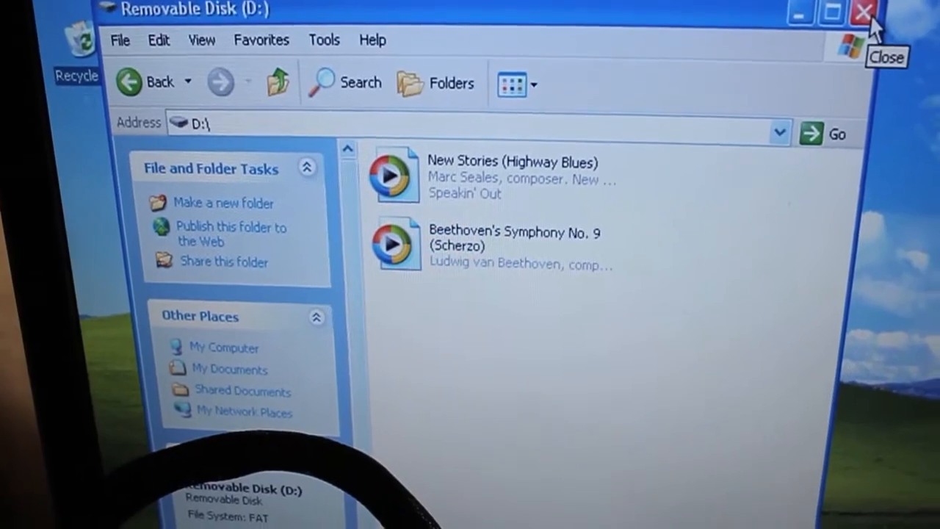
# Close the Removable Disk (D:) Explorer window.
pyautogui.click(864, 12)
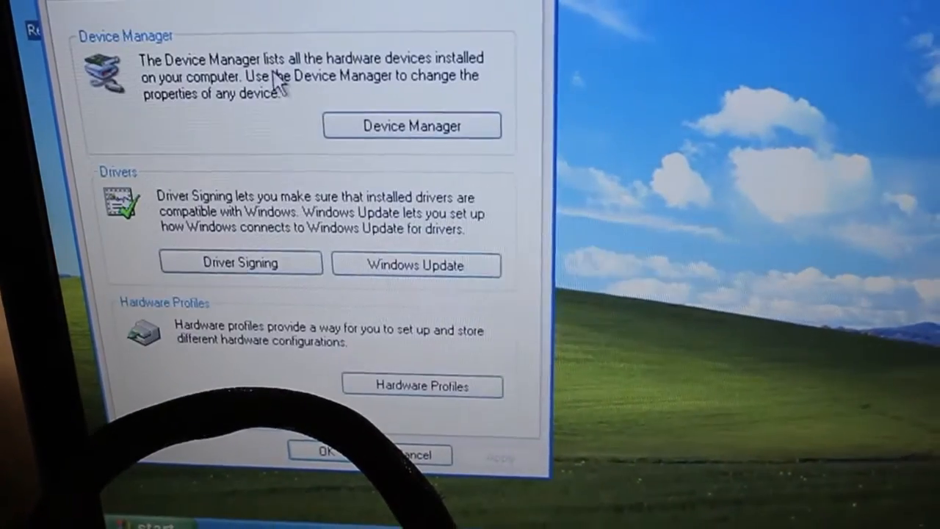
# Show the SCSI PCCARD Flash disk's Details with its Device Instance Id in Device Manager.
pyautogui.click(412, 126)
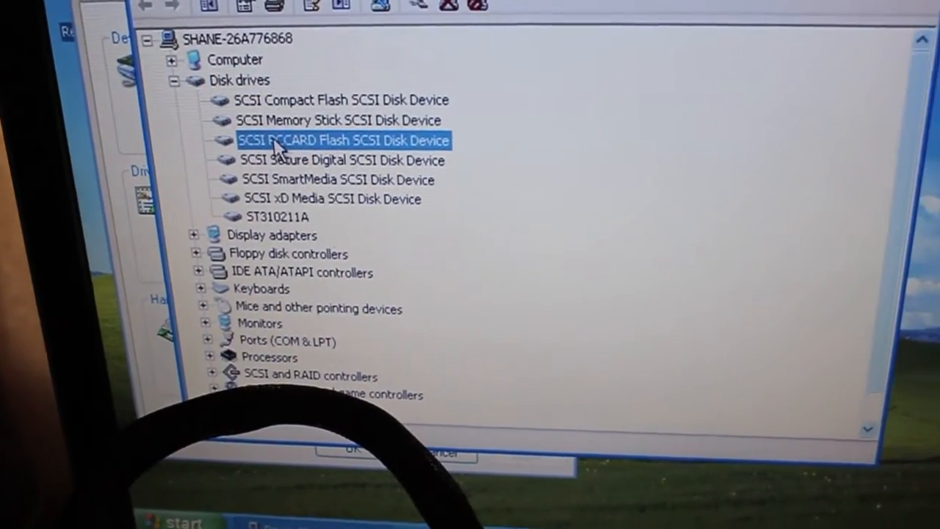
pyautogui.doubleClick(342, 141)
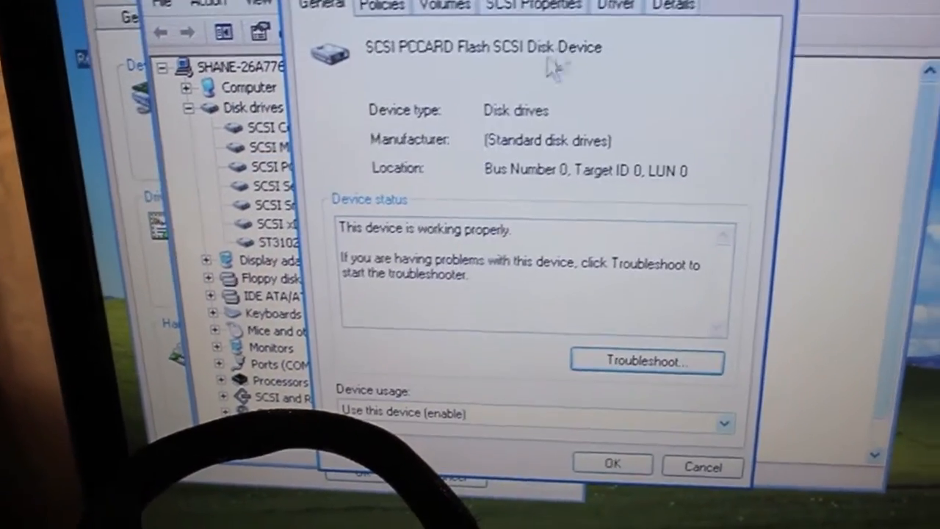
pyautogui.click(671, 6)
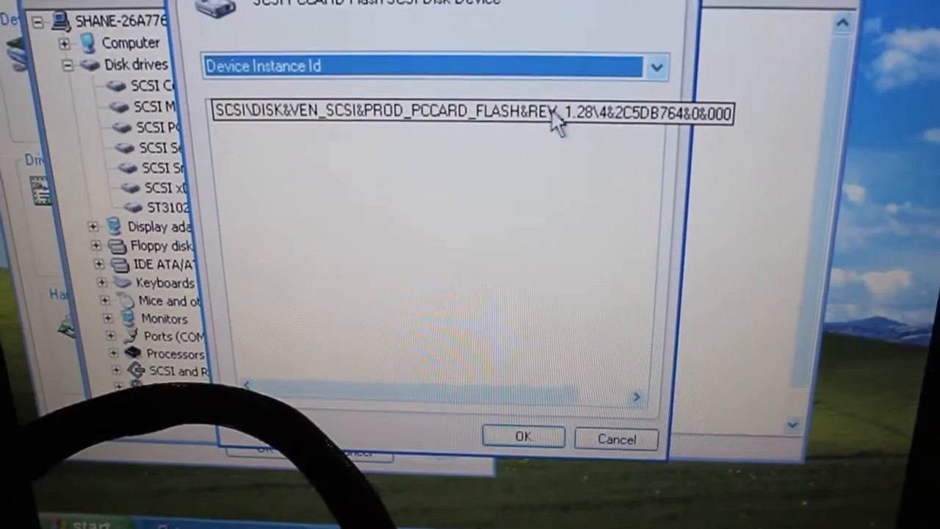
pyautogui.click(654, 66)
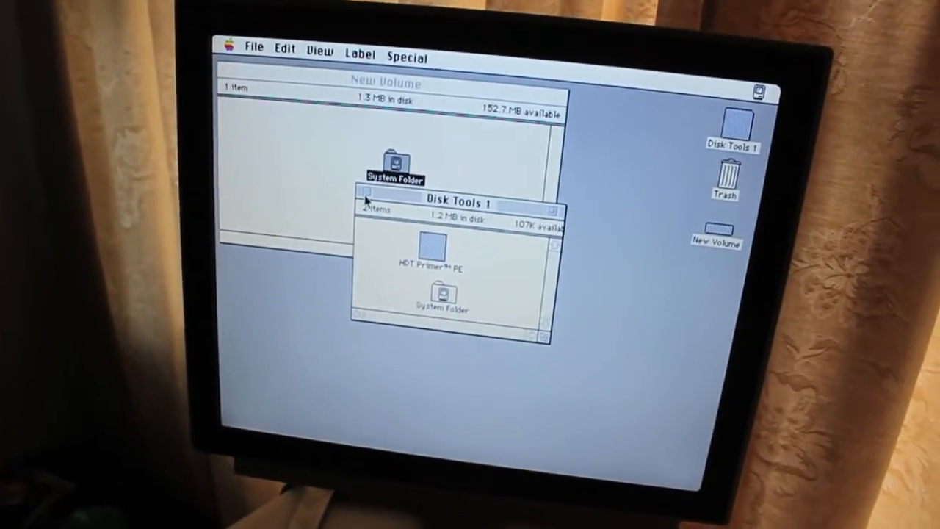
# Close the Disk Tools 1 and New Volume windows and pull down the Special menu.
pyautogui.click(361, 205)
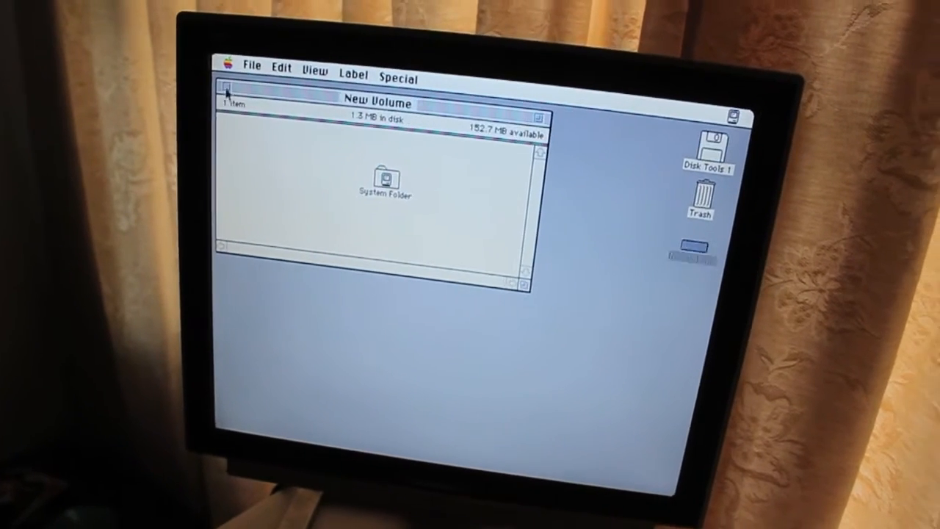
pyautogui.click(223, 91)
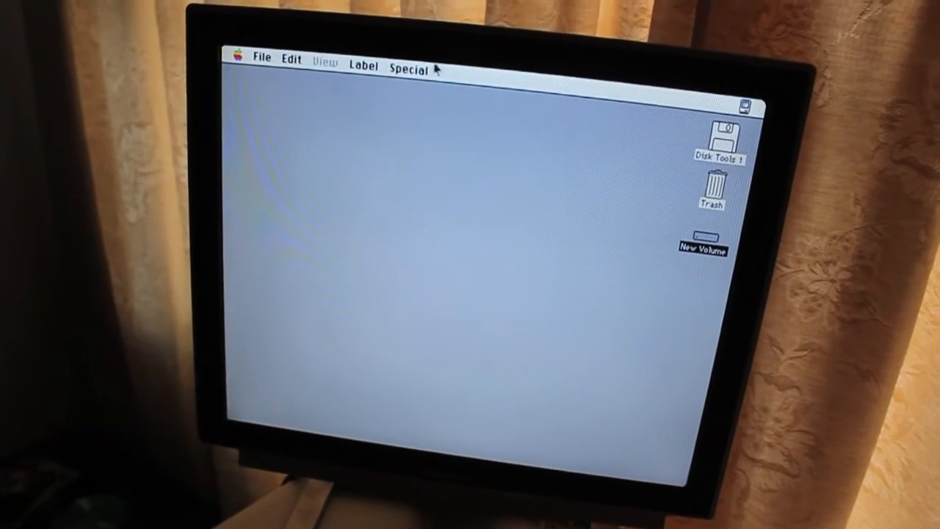
pyautogui.click(409, 70)
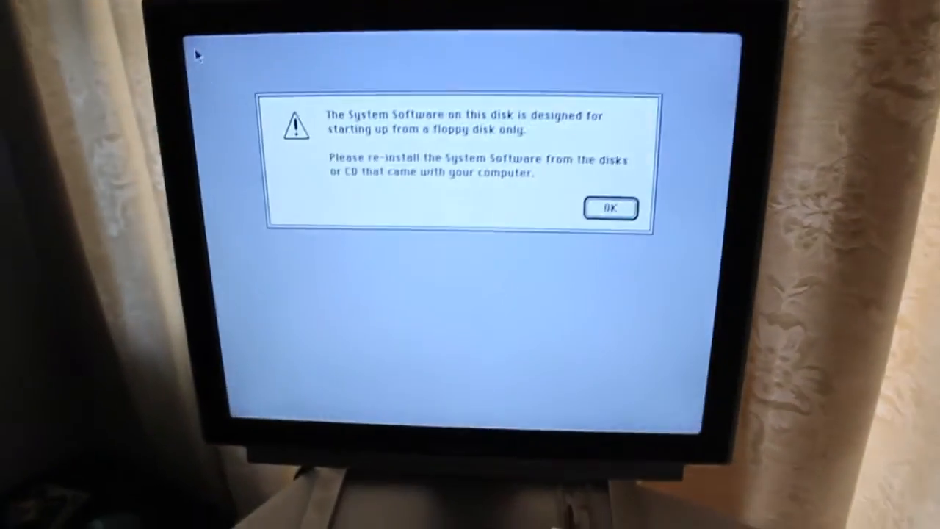
# Dismiss the floppy-only System Software warning after restarting from New Volume.
pyautogui.click(612, 208)
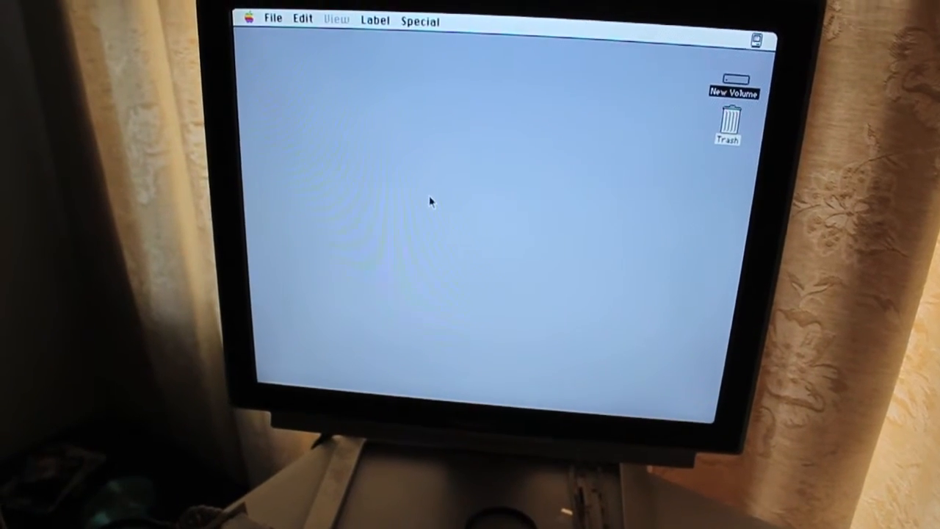
pyautogui.click(252, 18)
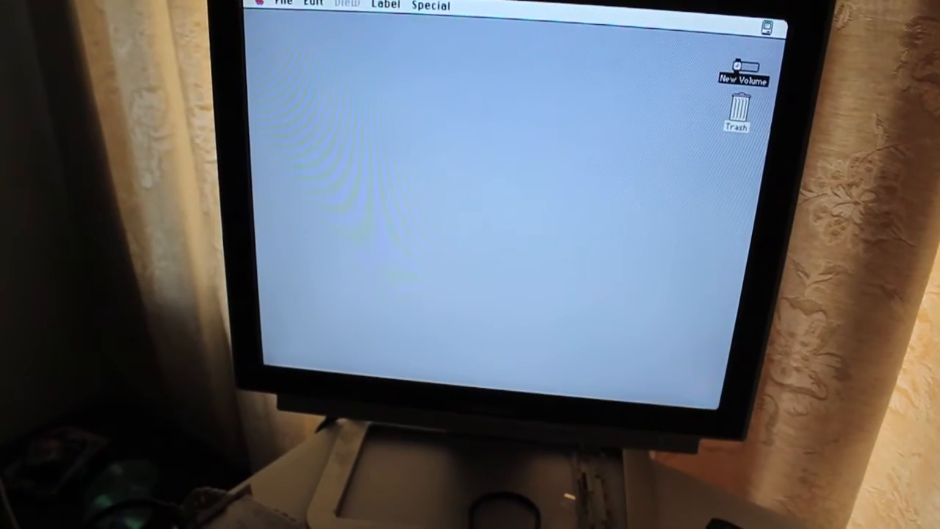
# Open the remounted Disk Tools 1 floppy and launch HDT Primer PE.
pyautogui.doubleClick(742, 71)
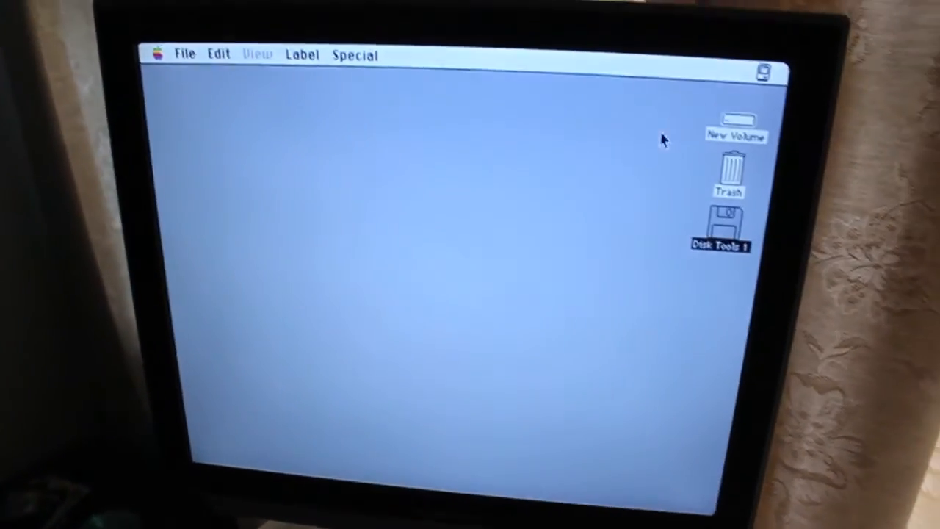
pyautogui.doubleClick(720, 228)
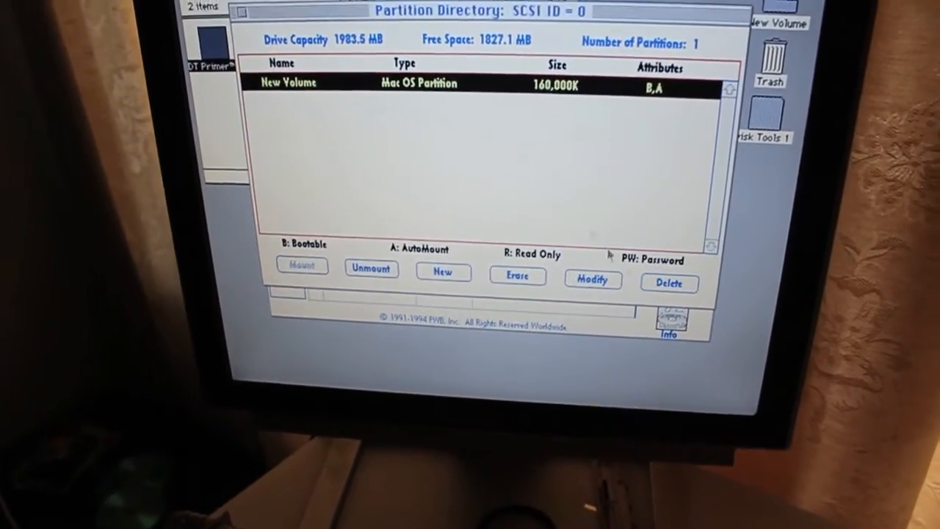
# Review the New Volume partition's settings and close them unchanged.
pyautogui.click(594, 282)
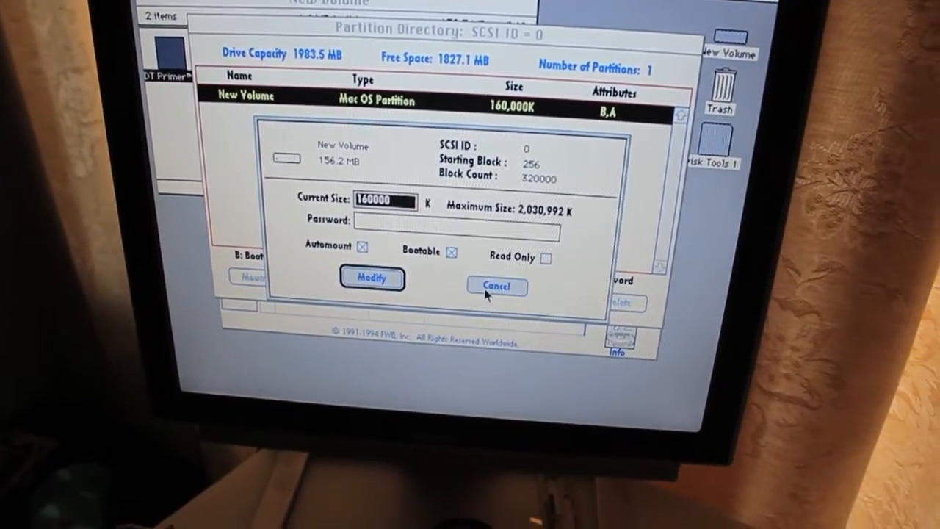
pyautogui.click(497, 286)
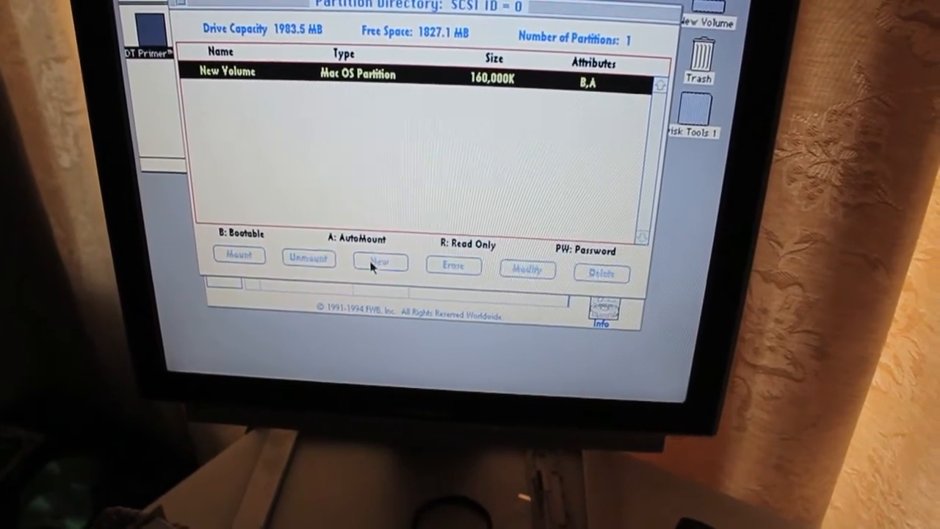
# Create a new partition named New Volume in the drive's free space.
pyautogui.click(380, 264)
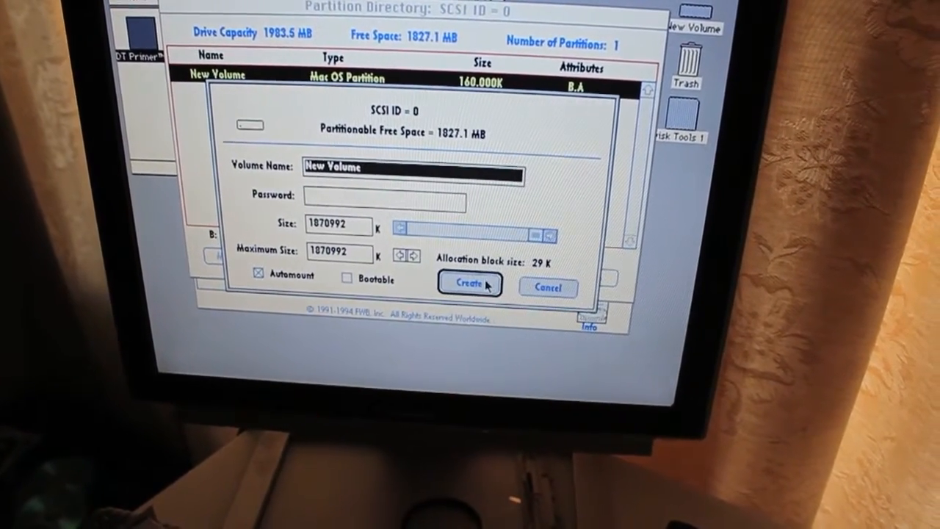
pyautogui.click(470, 285)
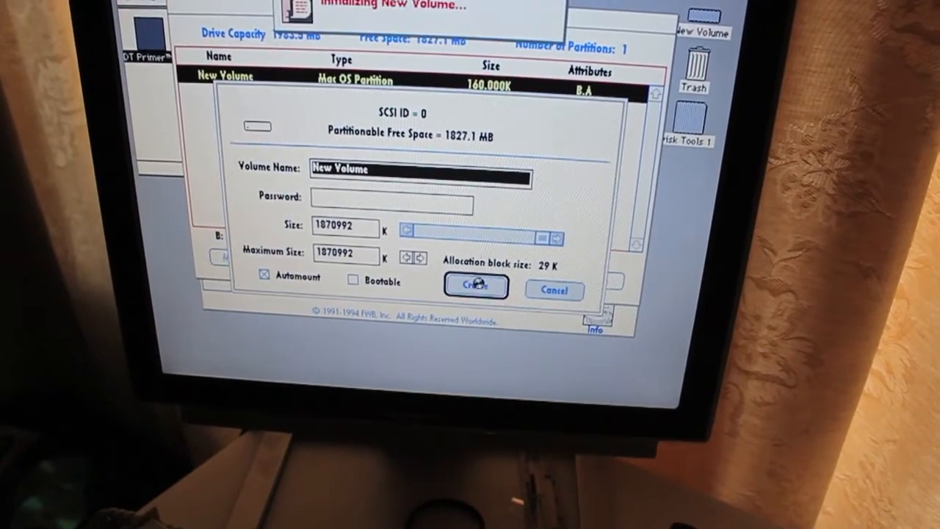
pyautogui.click(474, 285)
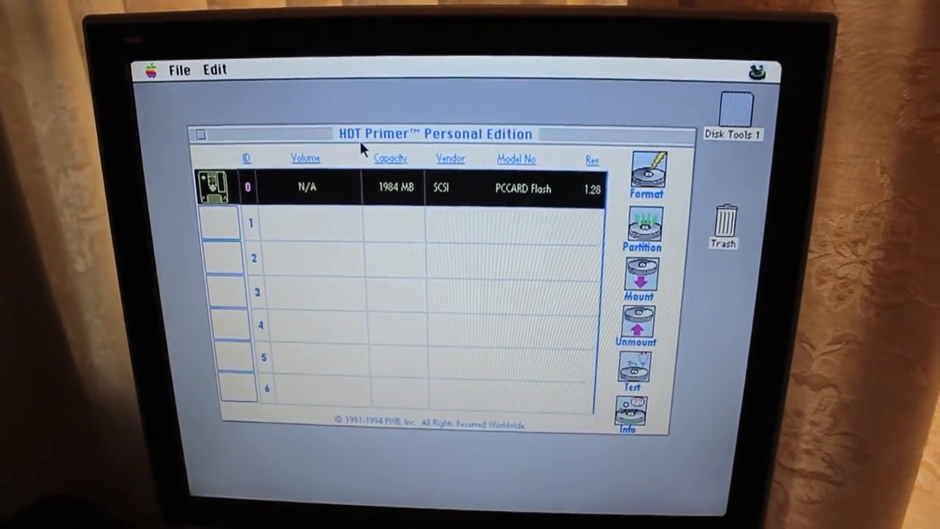
# View the About HDT Primer box from the application menu and dismiss it.
pyautogui.click(149, 69)
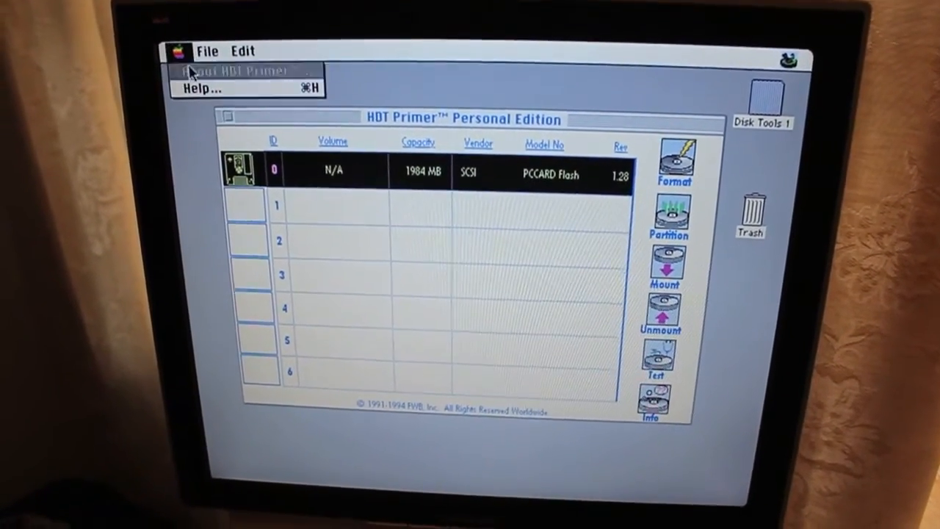
pyautogui.click(220, 71)
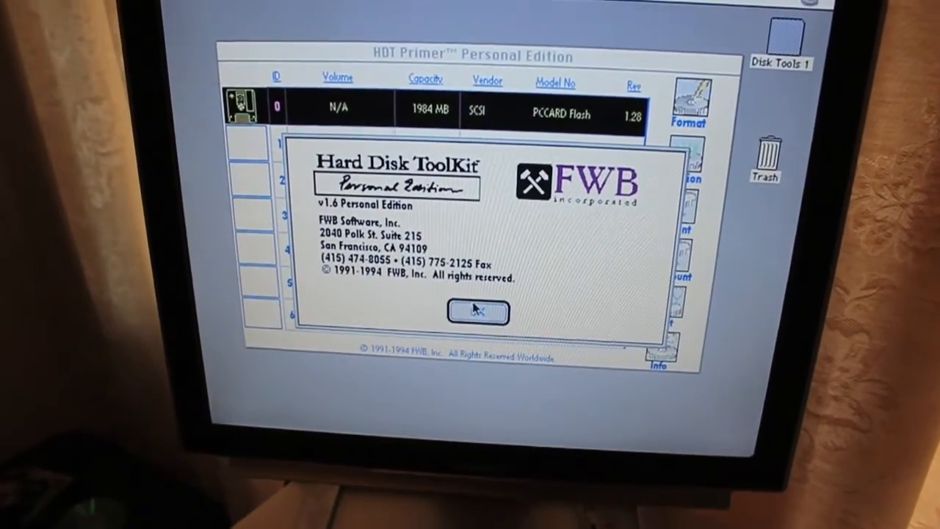
pyautogui.click(476, 313)
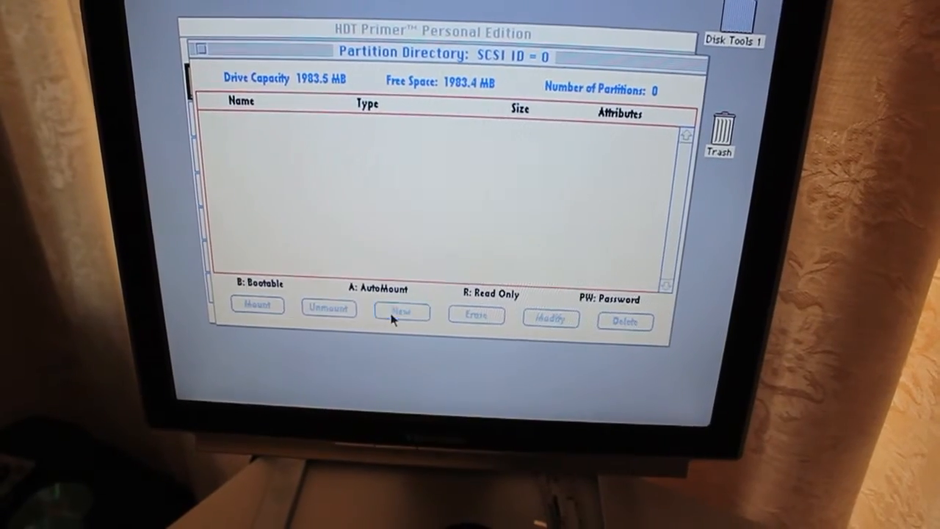
# Create a new bootable volume named Macintosh HD using the drive's full space.
pyautogui.click(402, 311)
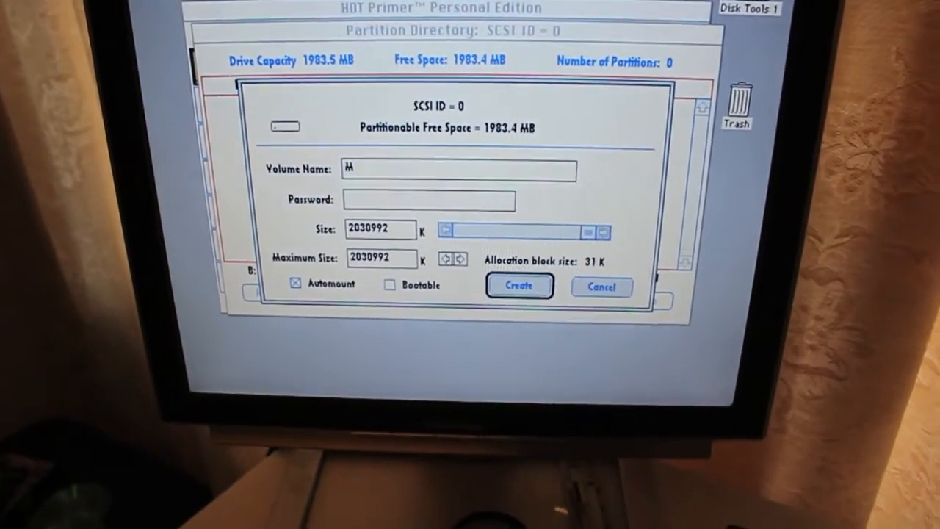
pyautogui.write('acintosh HD')
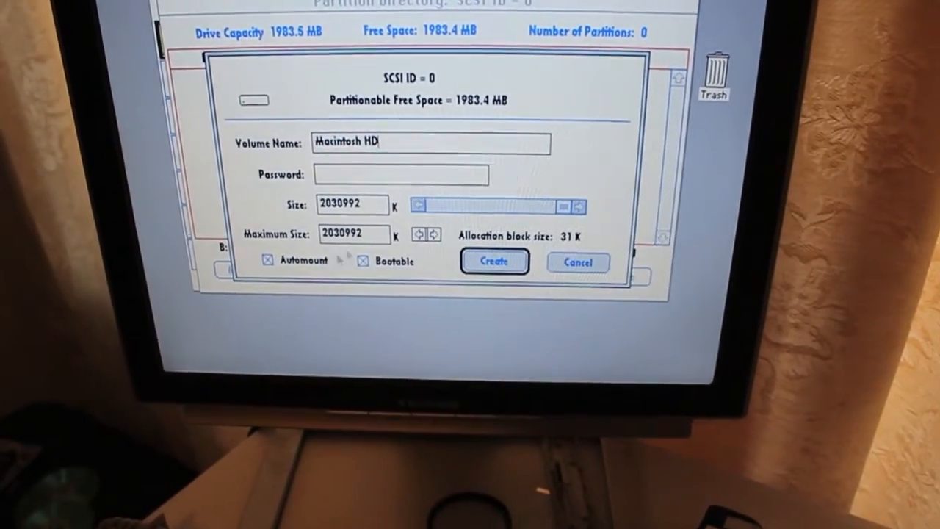
pyautogui.click(493, 262)
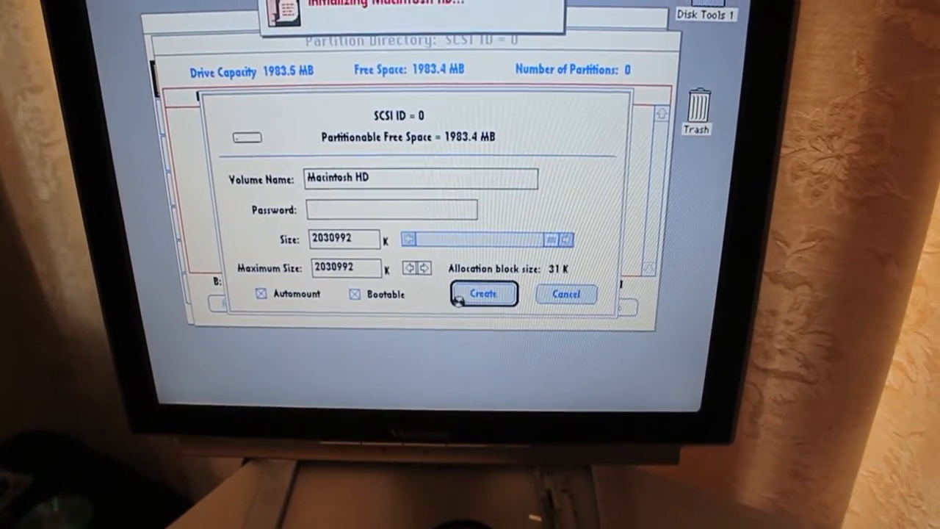
pyautogui.click(482, 294)
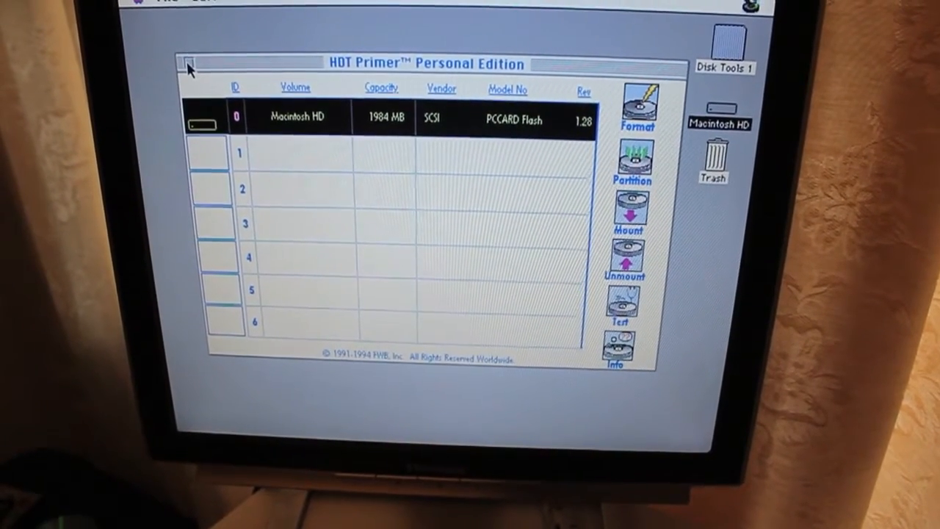
# Close HDT Primer and Disk Tools, then check Macintosh HD shows zero items and 1,981.1 MB free.
pyautogui.click(189, 65)
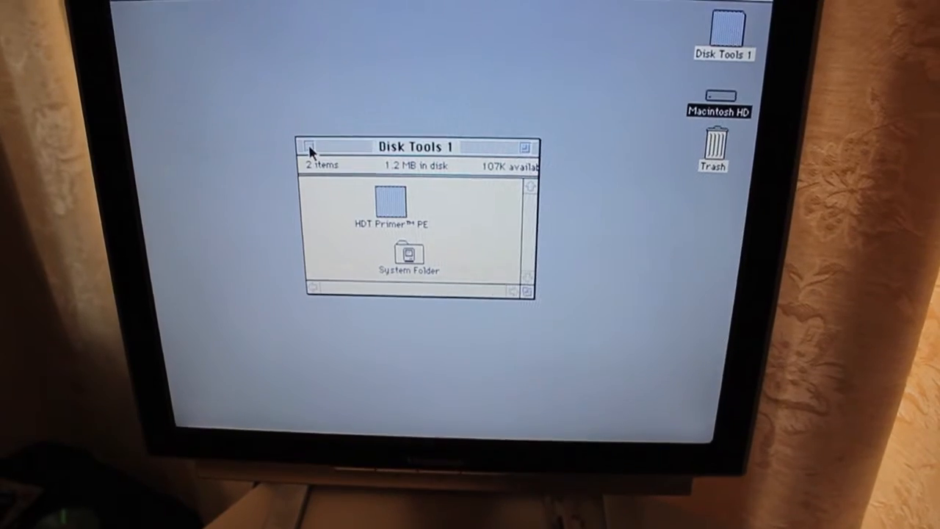
pyautogui.click(309, 147)
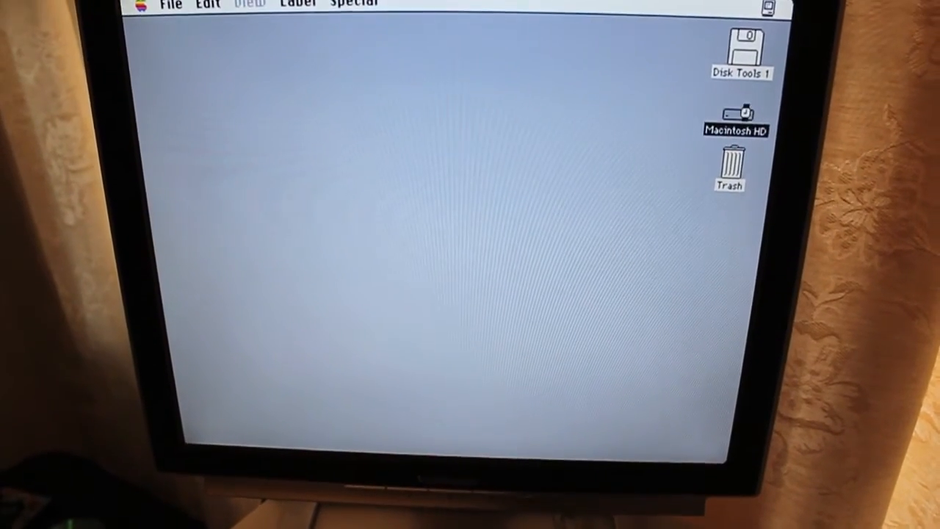
pyautogui.doubleClick(738, 117)
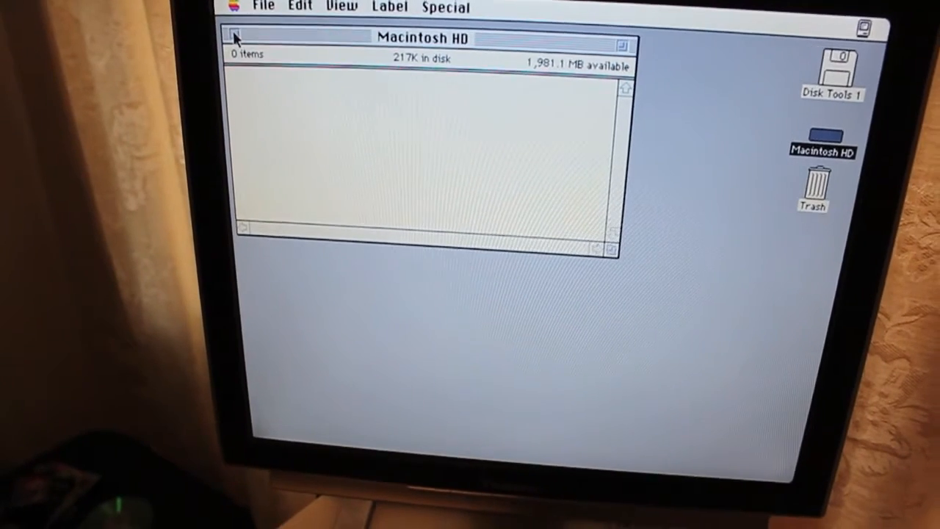
pyautogui.click(424, 30)
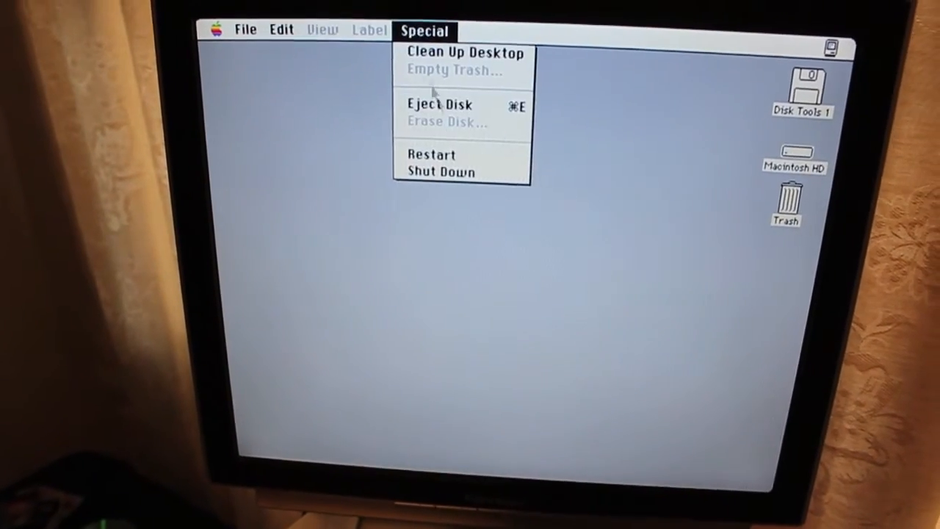